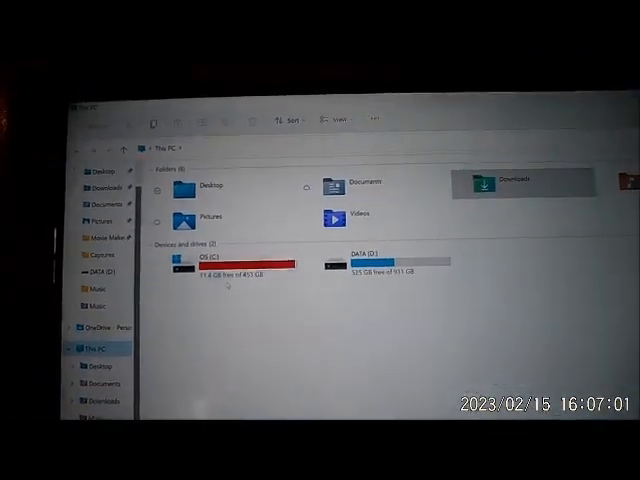
Navigate from This PC through C: and Users into the user's profile folder
double_click(204, 264)
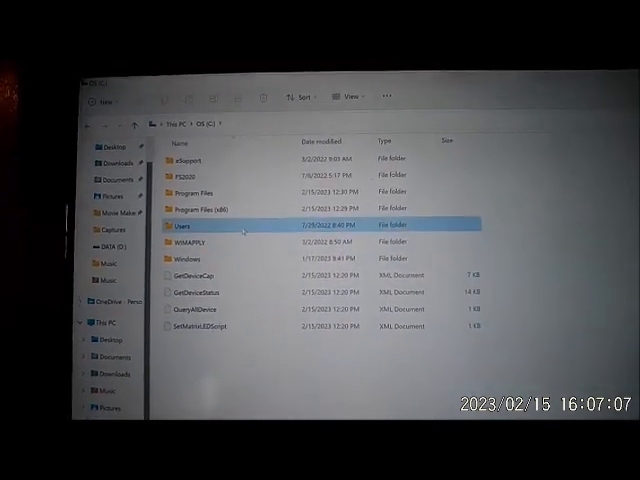
double_click(184, 224)
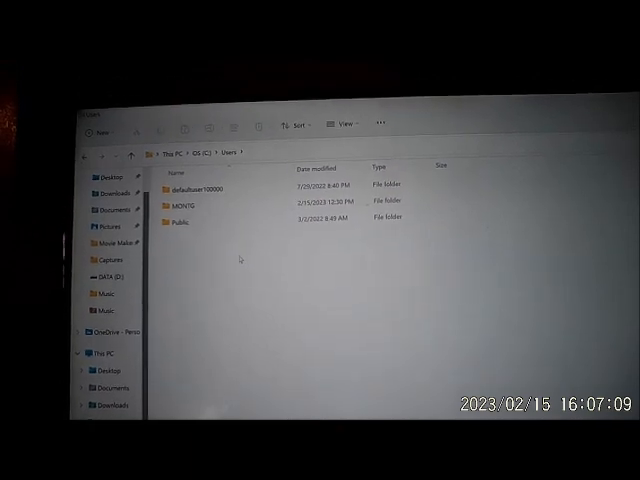
left_click(190, 216)
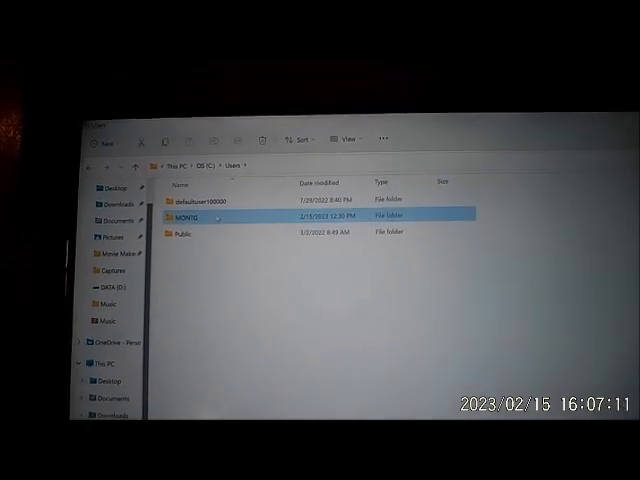
double_click(190, 216)
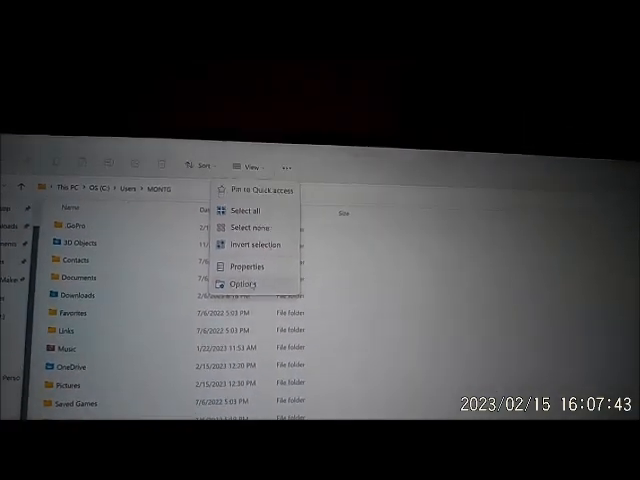
Enable 'Show hidden files, folders, and drives' so AppData becomes visible
left_click(242, 284)
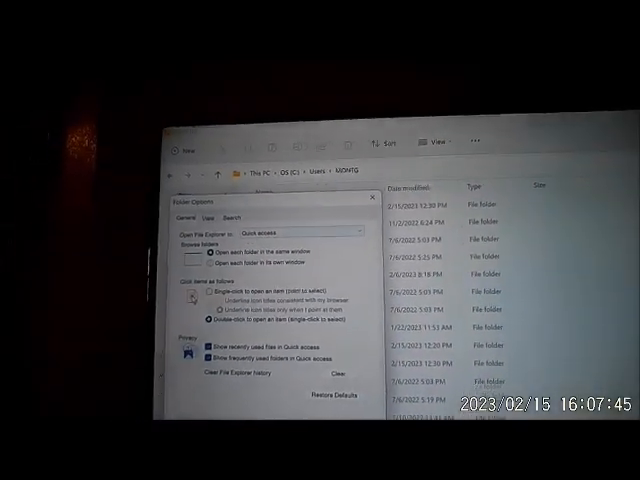
left_click(212, 200)
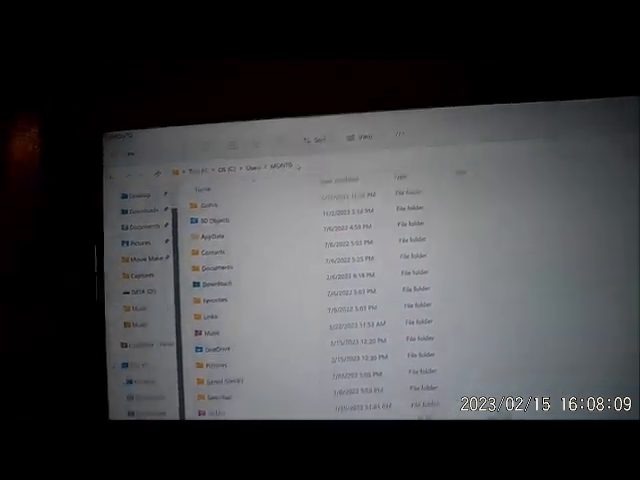
Go through AppData > Local > GoPro > Music and launch catalog_info.json
double_click(208, 240)
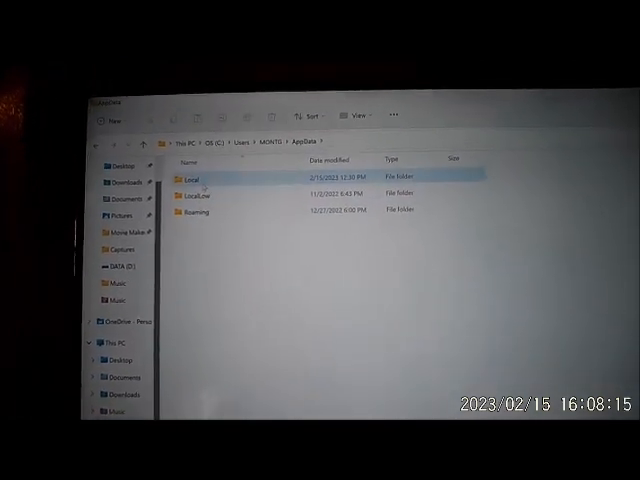
double_click(188, 178)
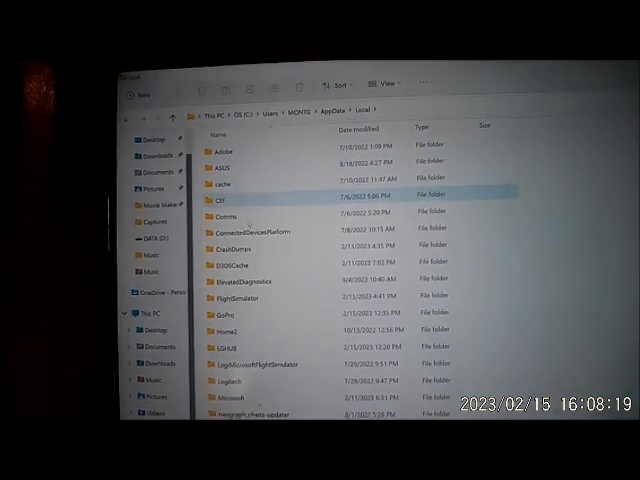
double_click(220, 324)
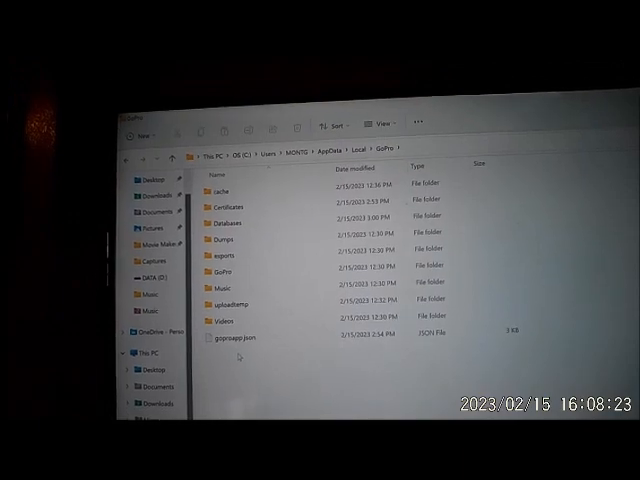
double_click(220, 270)
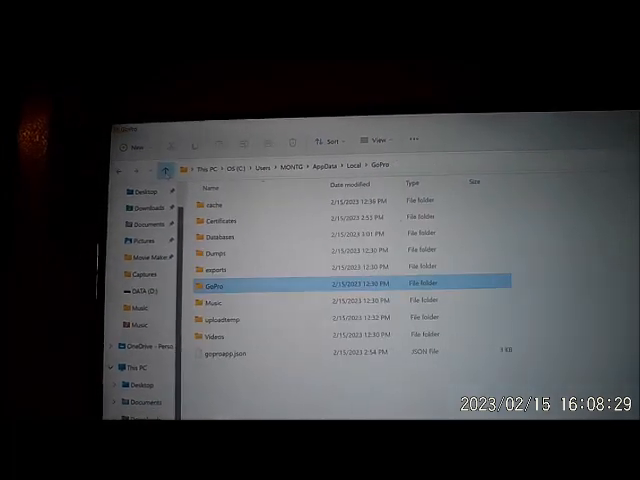
double_click(218, 304)
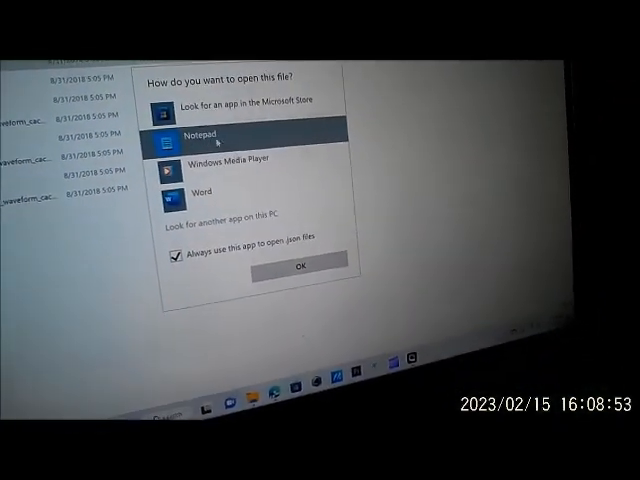
Choose Notepad for catalog_info.json and scroll through its music entries and dates
left_click(300, 266)
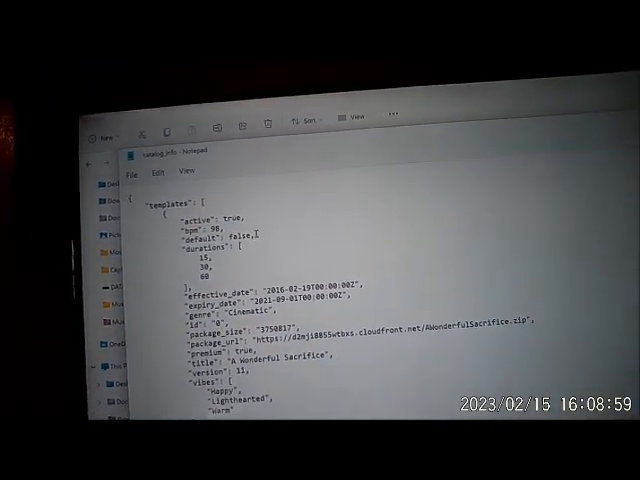
scroll("down", 3)
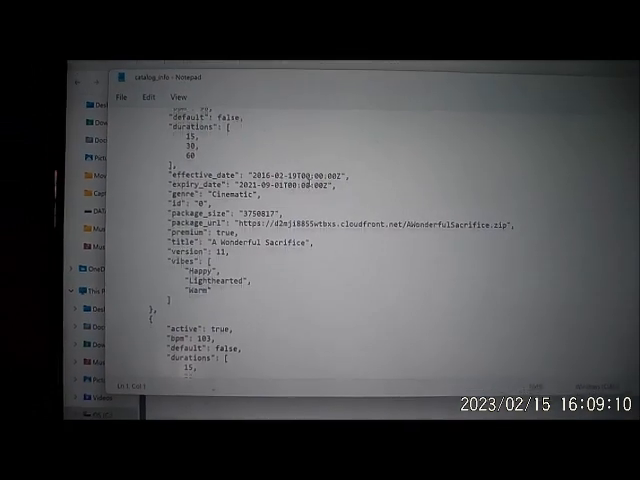
scroll("down", 3)
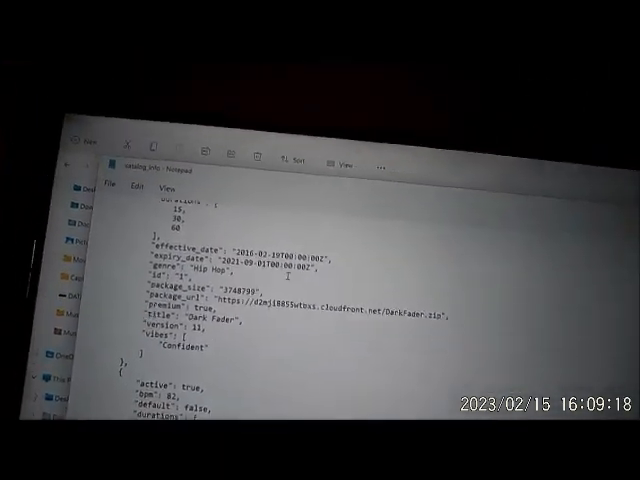
scroll("down", 3)
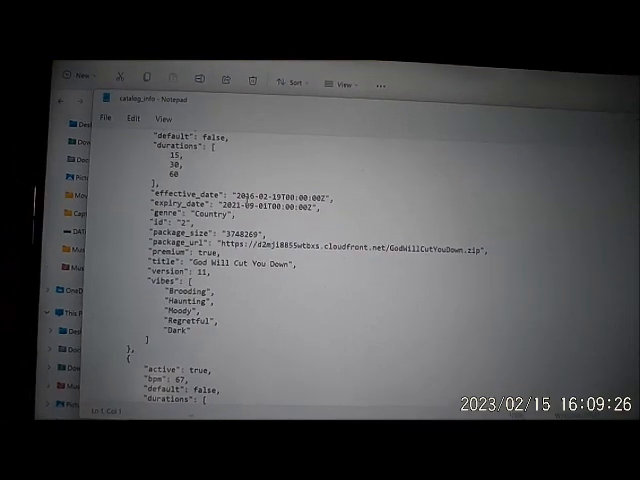
scroll("down", 3)
type("2029")
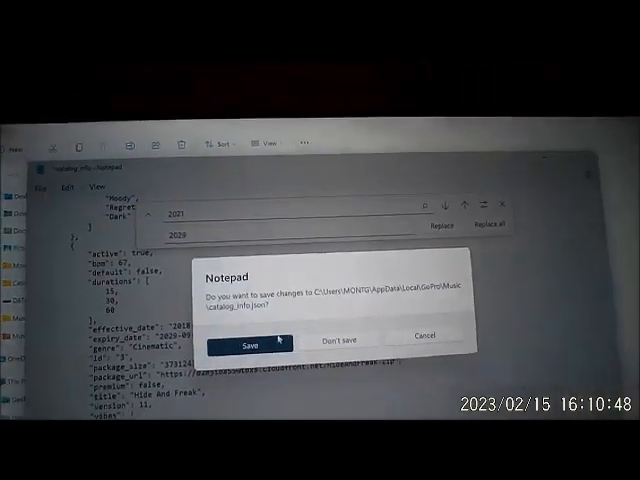
Save the edited catalog_info file and enter the GoPro Databases folder
left_click(250, 342)
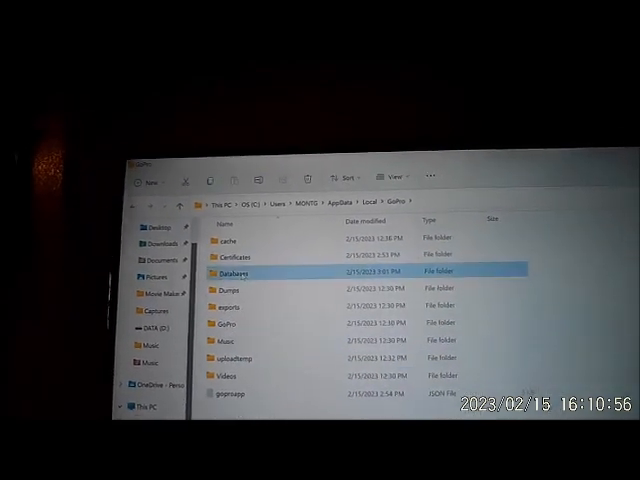
double_click(234, 272)
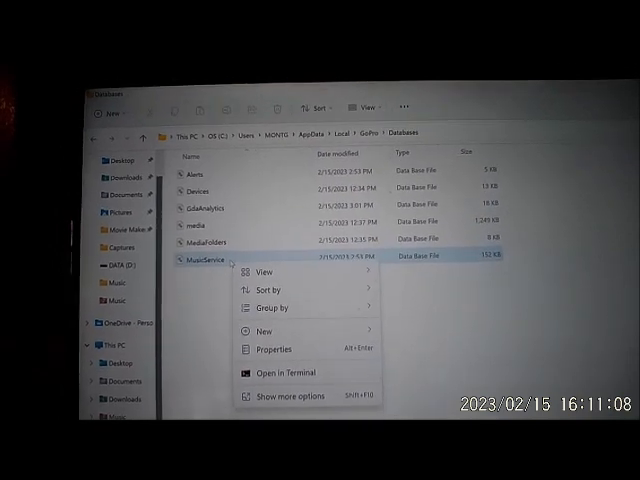
Delete the musicService database file, retrying past the File In Use warning
key("Escape")
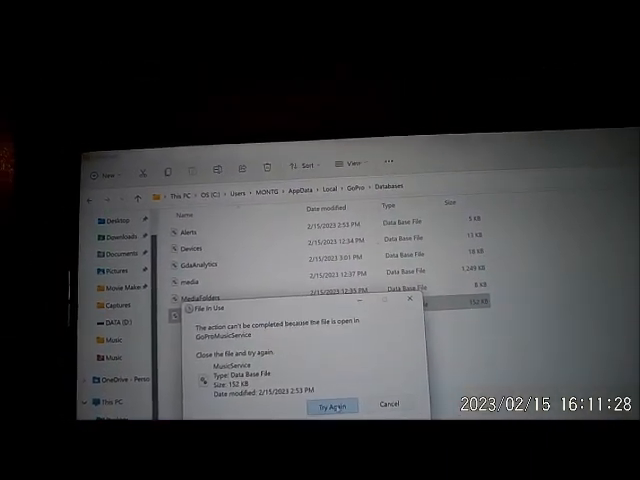
left_click(332, 404)
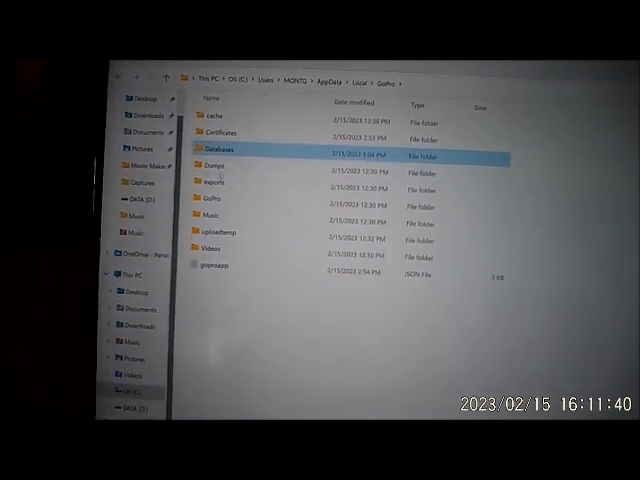
Return to the GoPro folder and enter Dumps and its empty subfolder
double_click(212, 164)
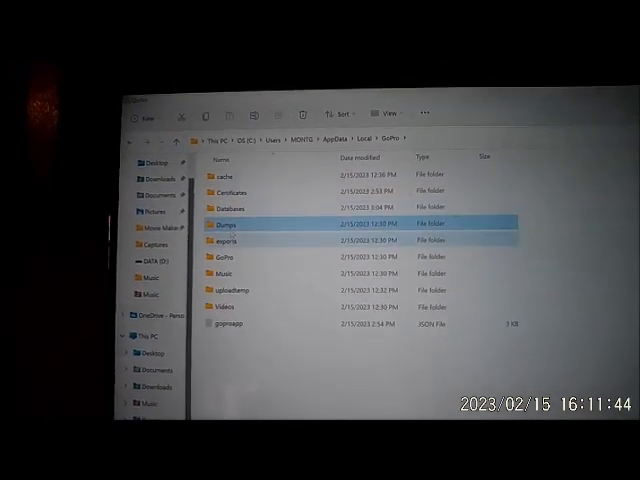
double_click(224, 176)
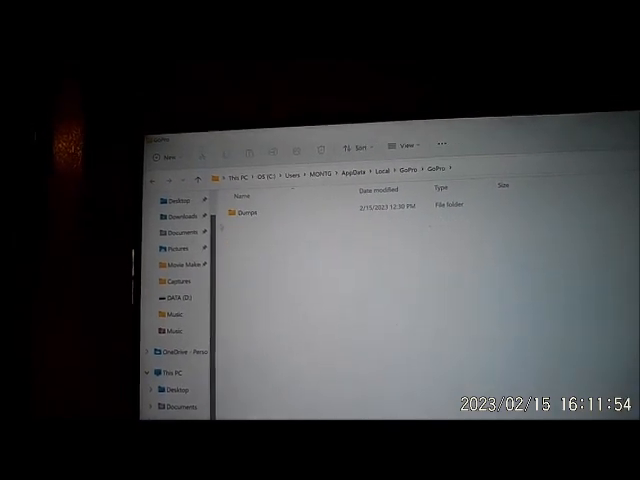
double_click(248, 214)
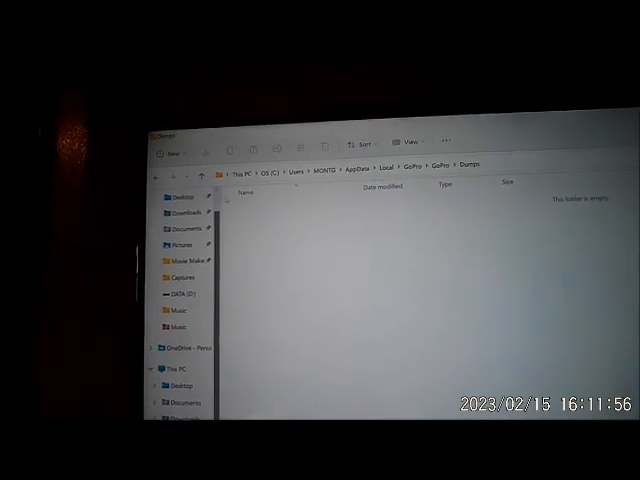